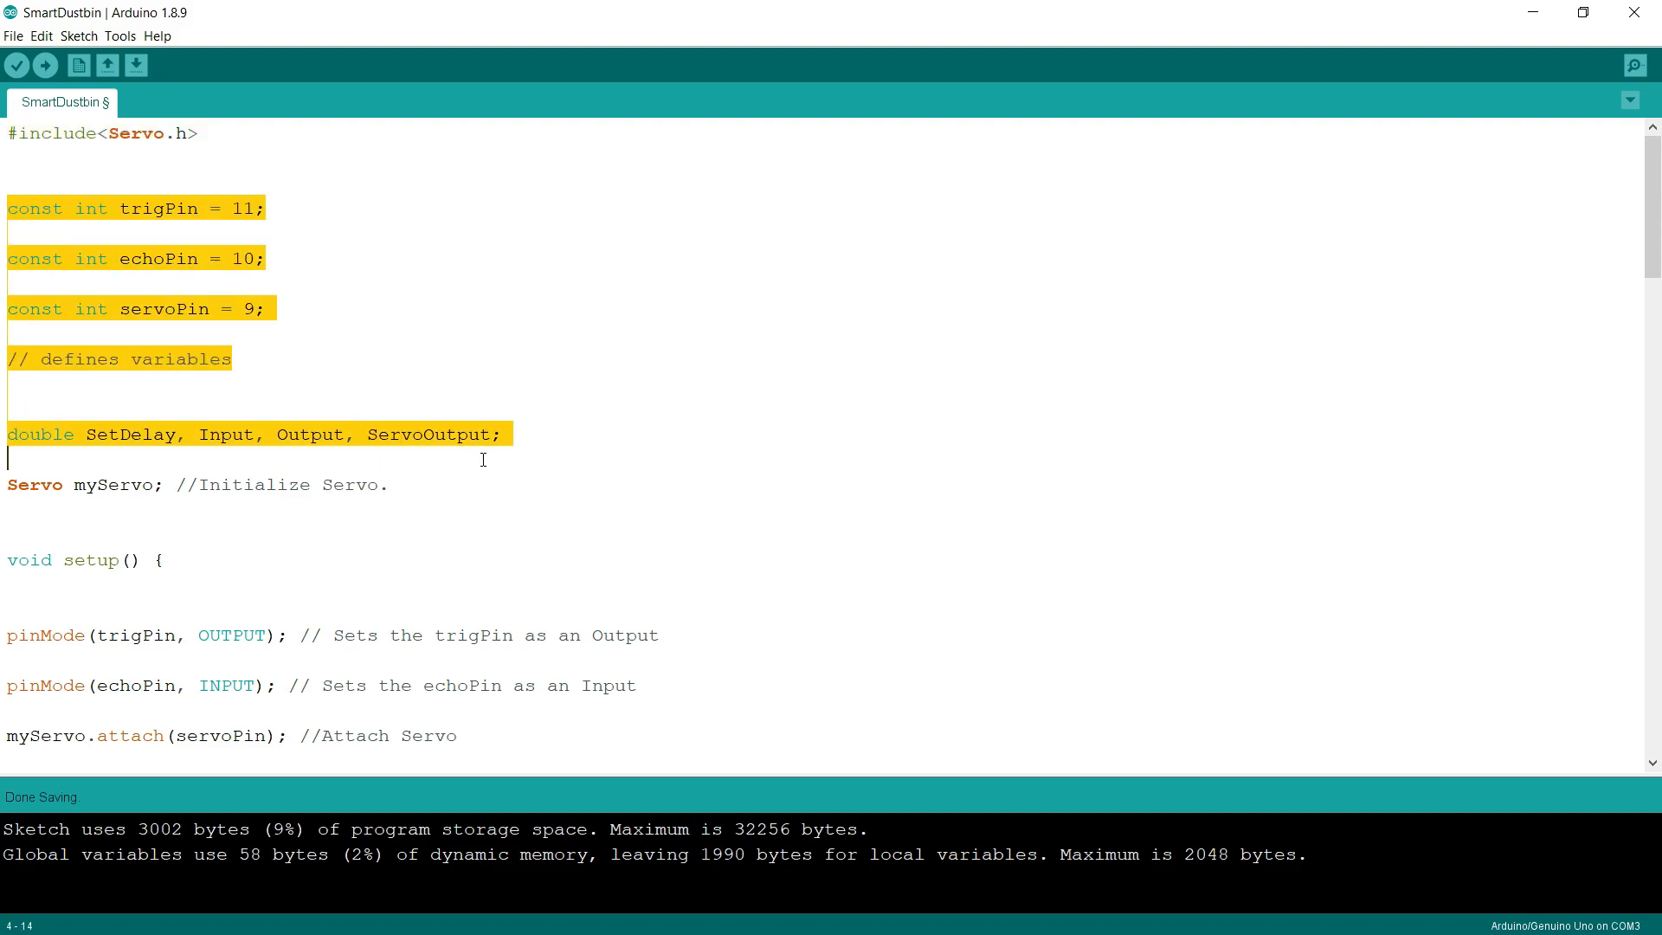
mouse_move(492, 456)
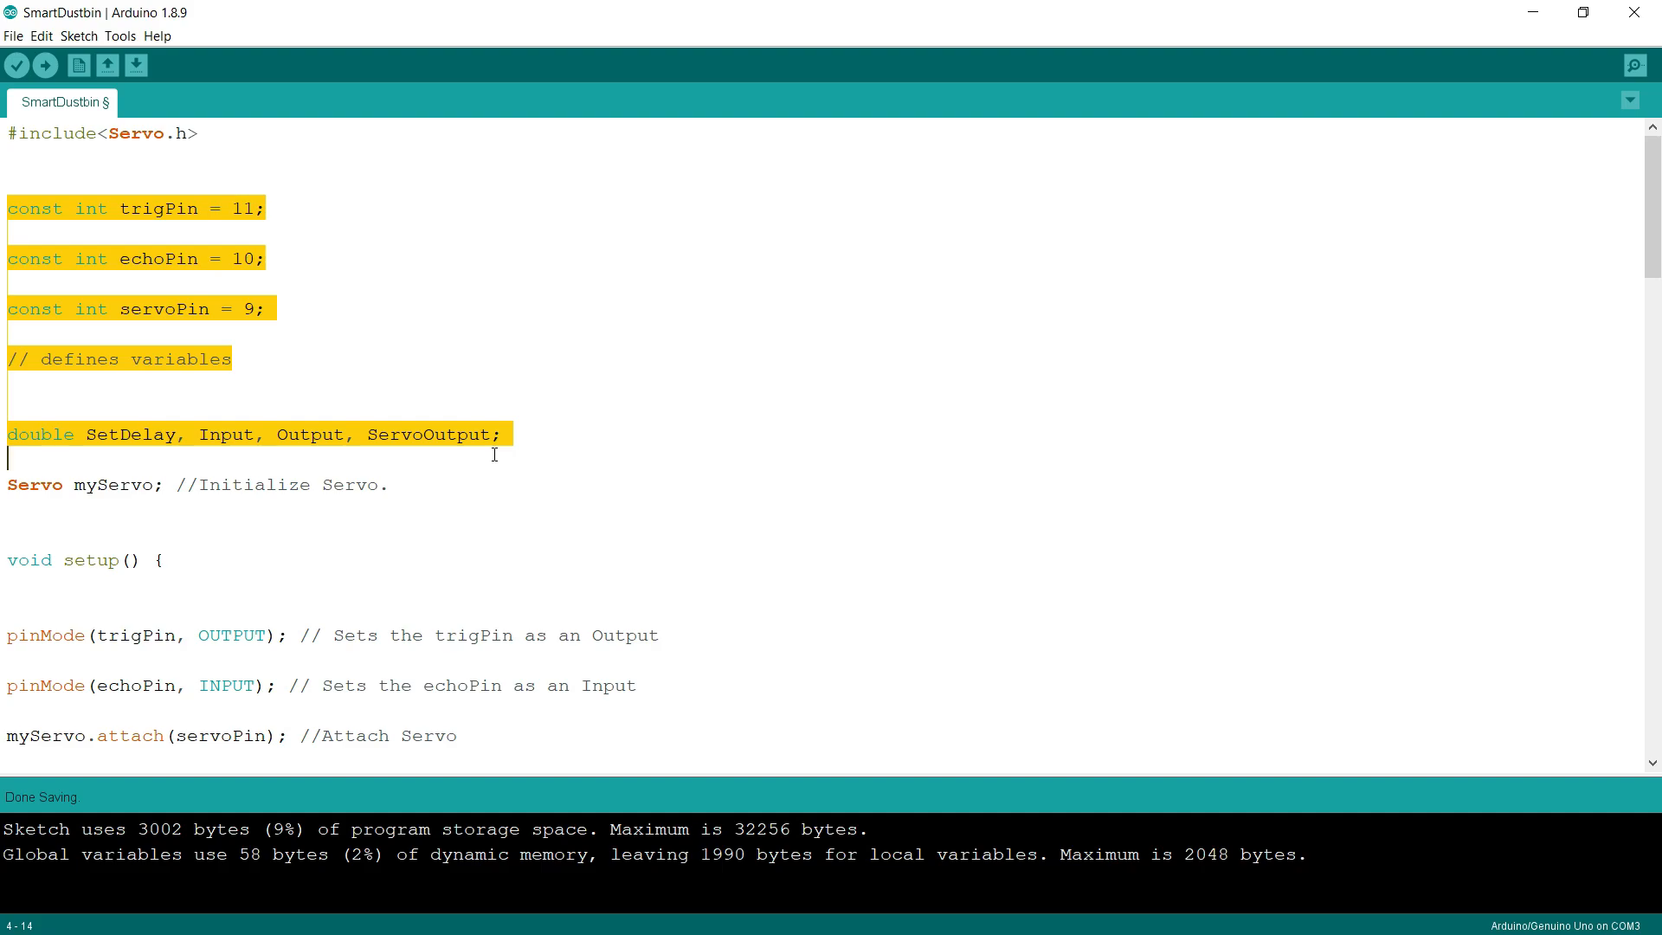
scroll("down", 3)
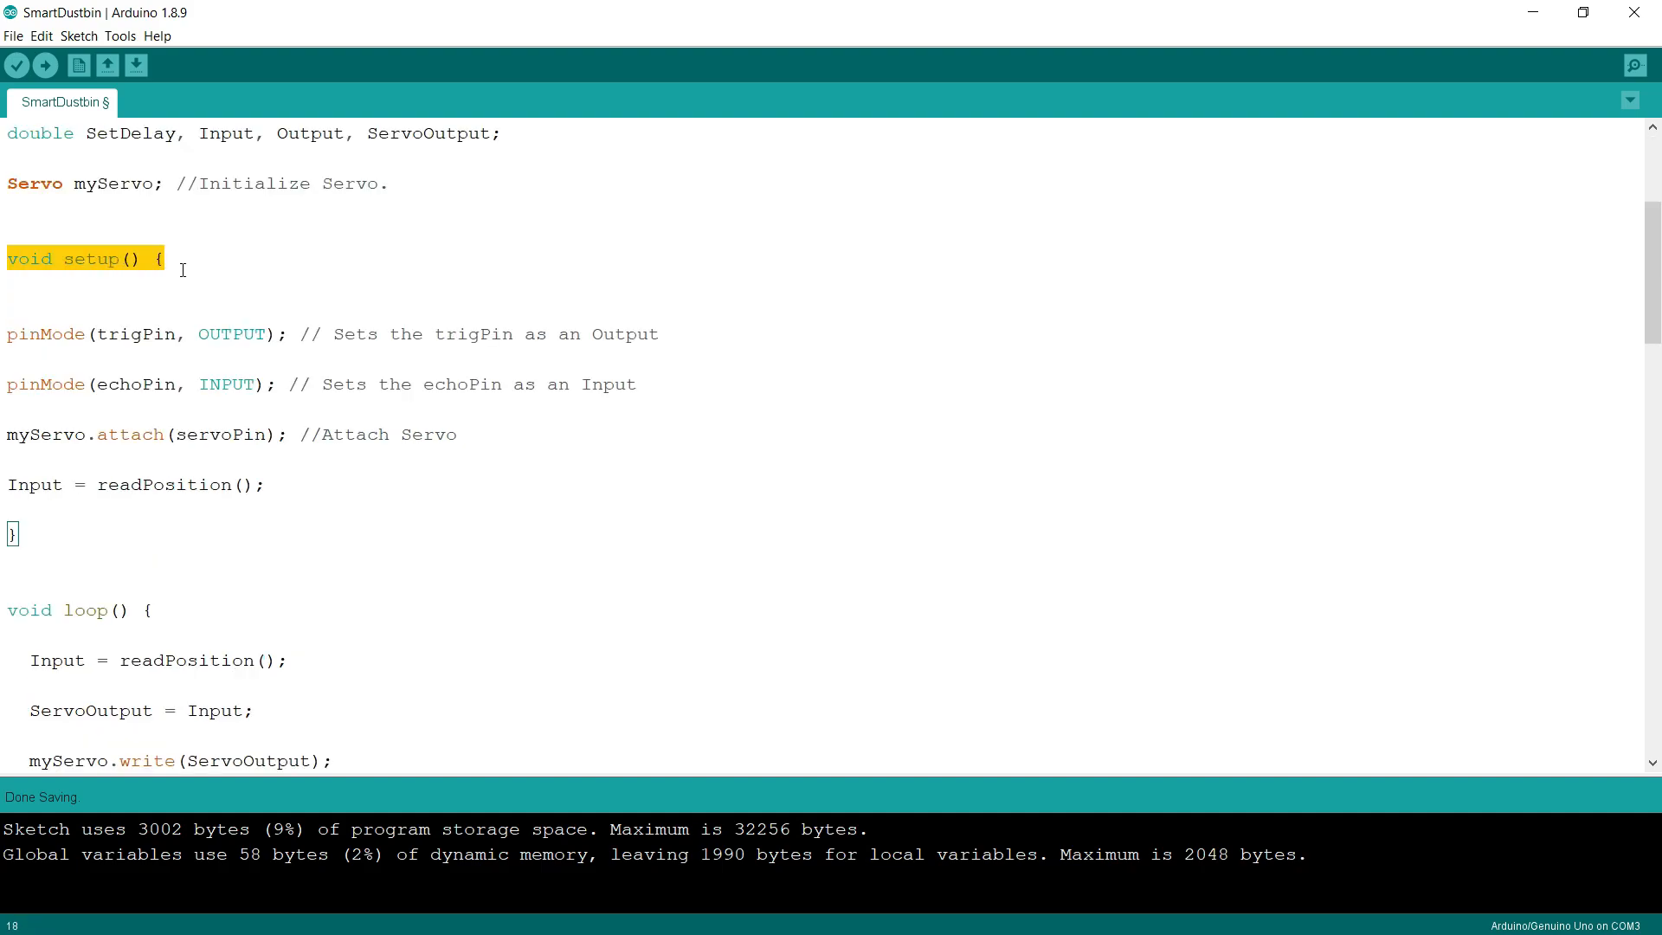
left_click(294, 354)
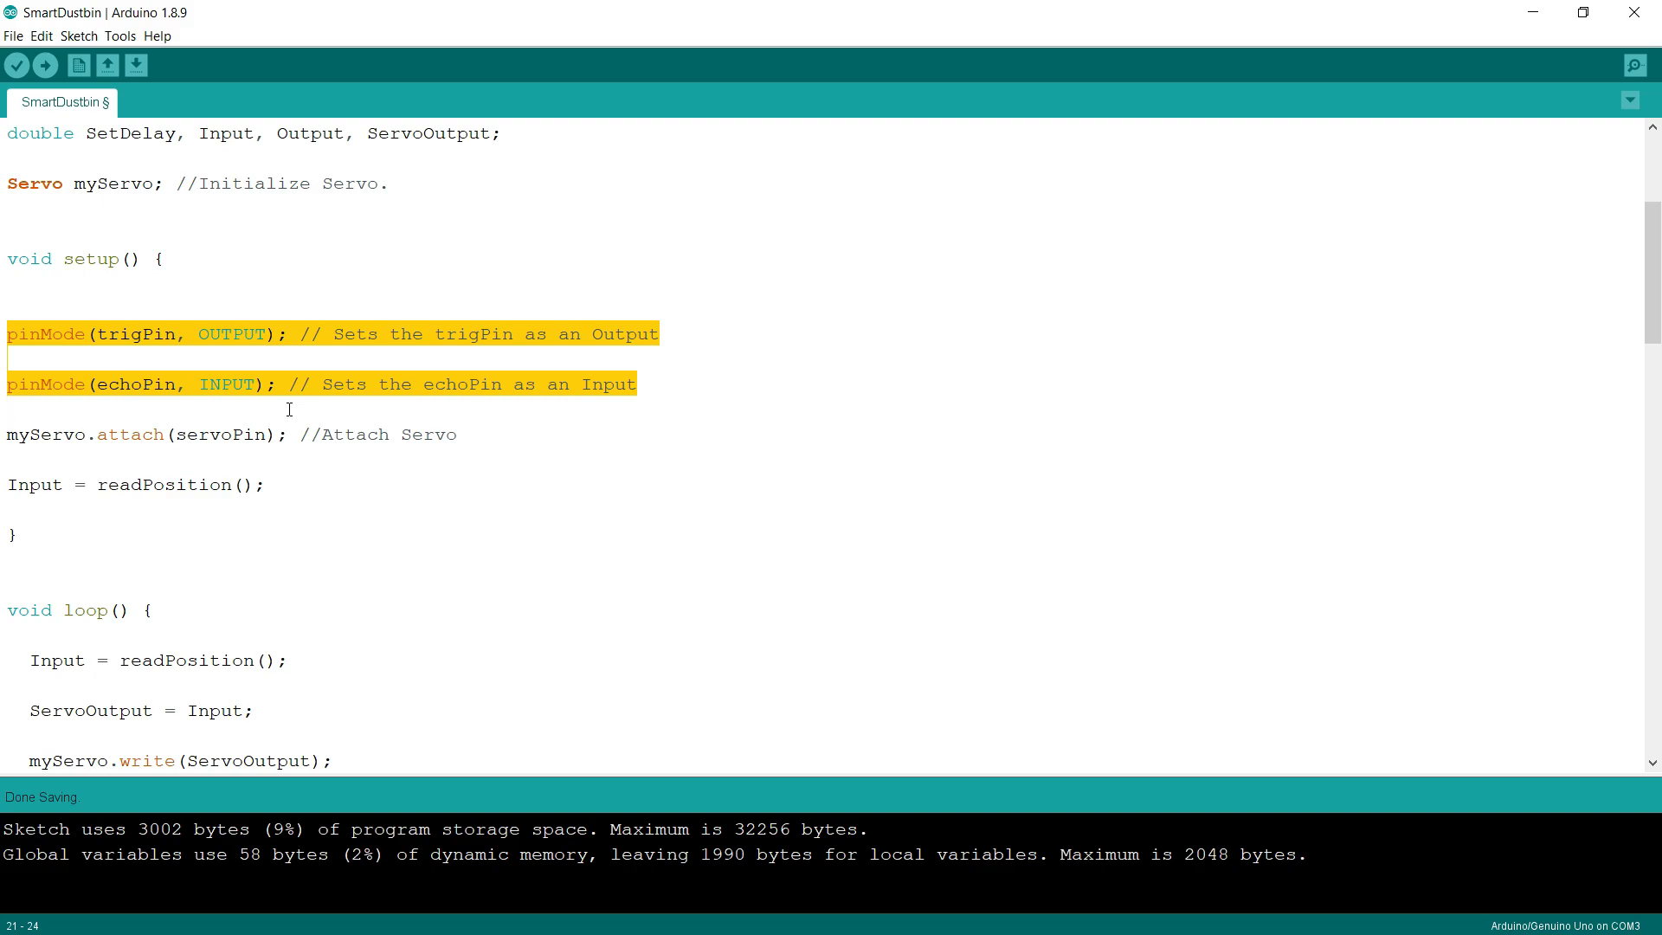
scroll("down", 3)
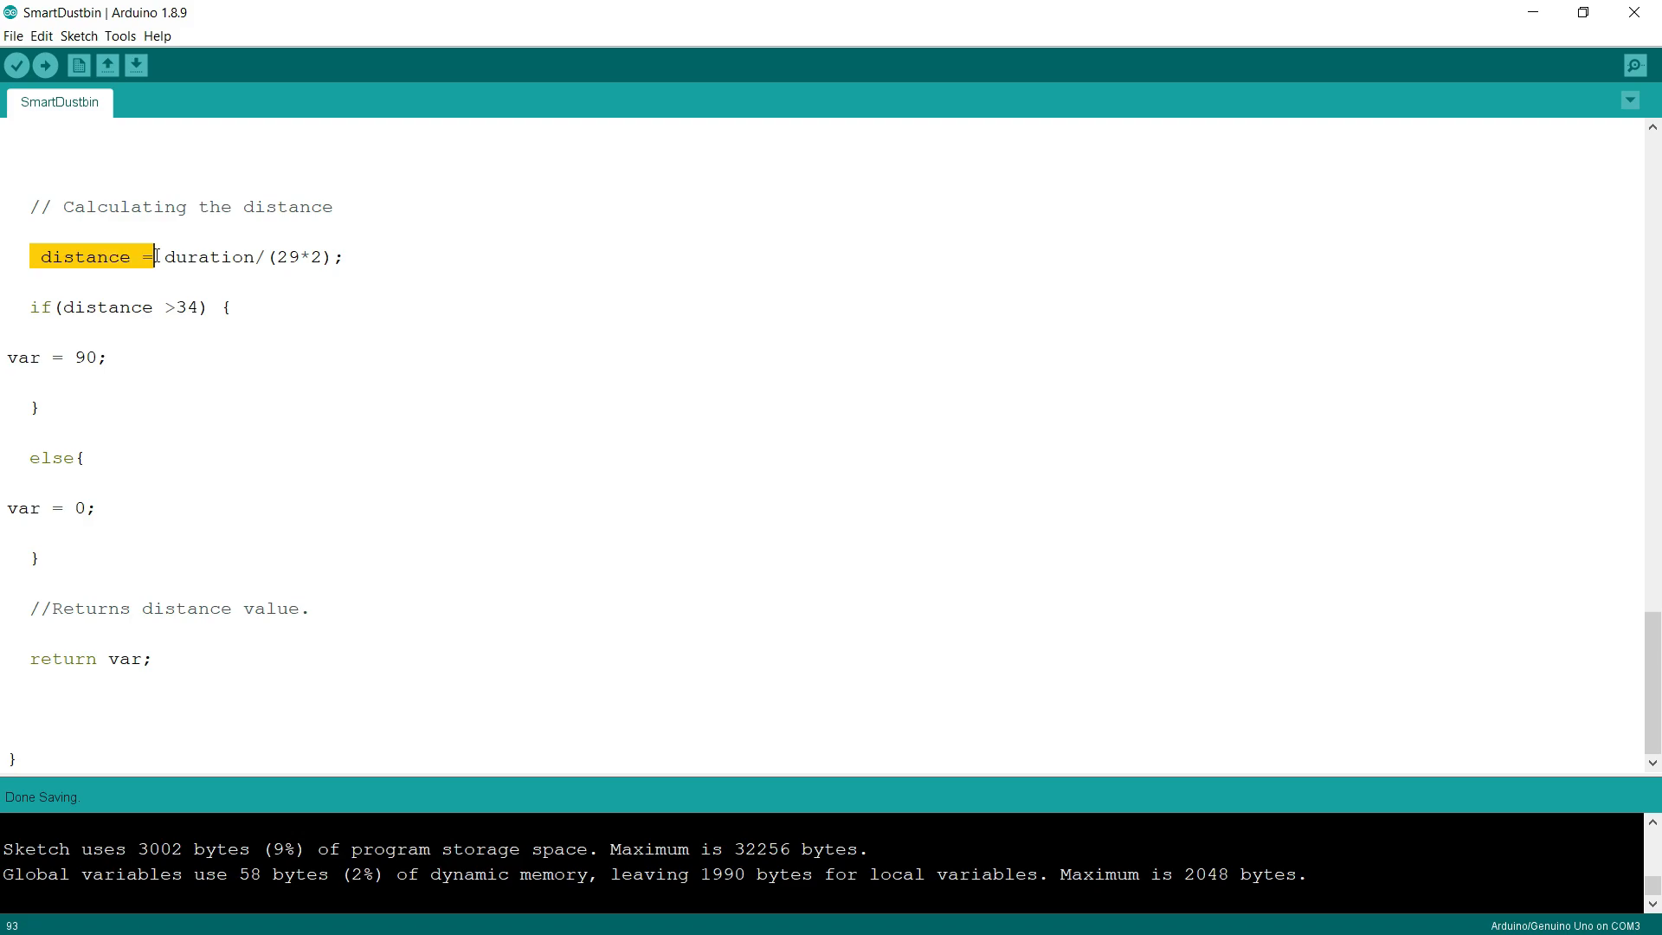
left_click_drag(154, 256, 355, 255)
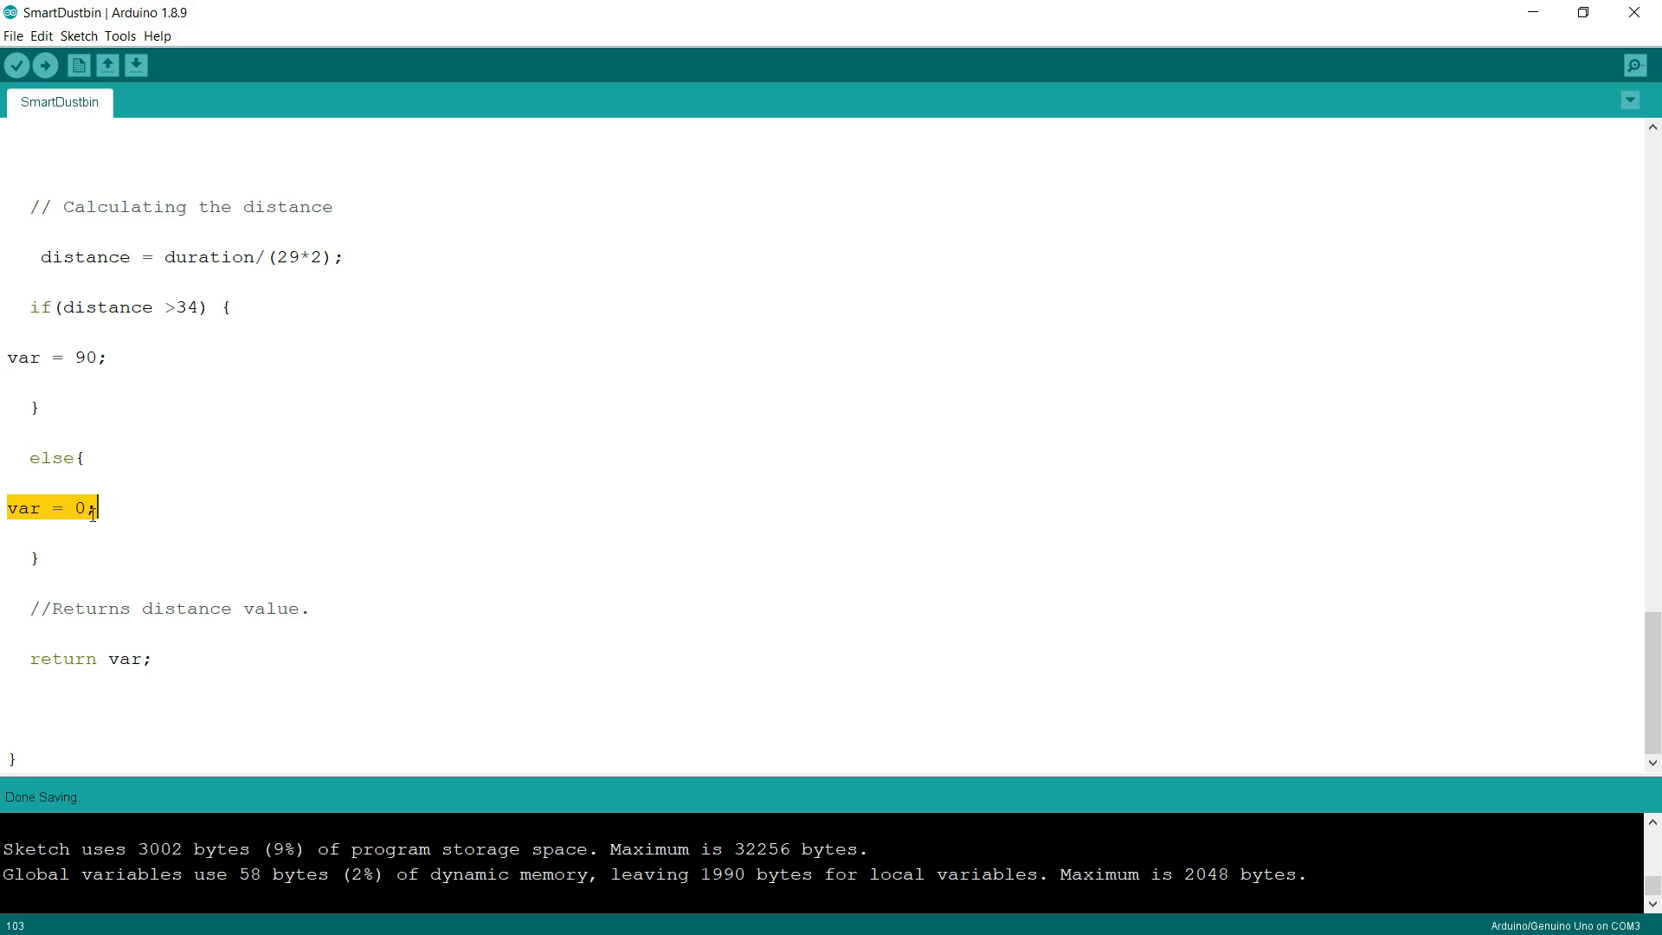
scroll("up", 3)
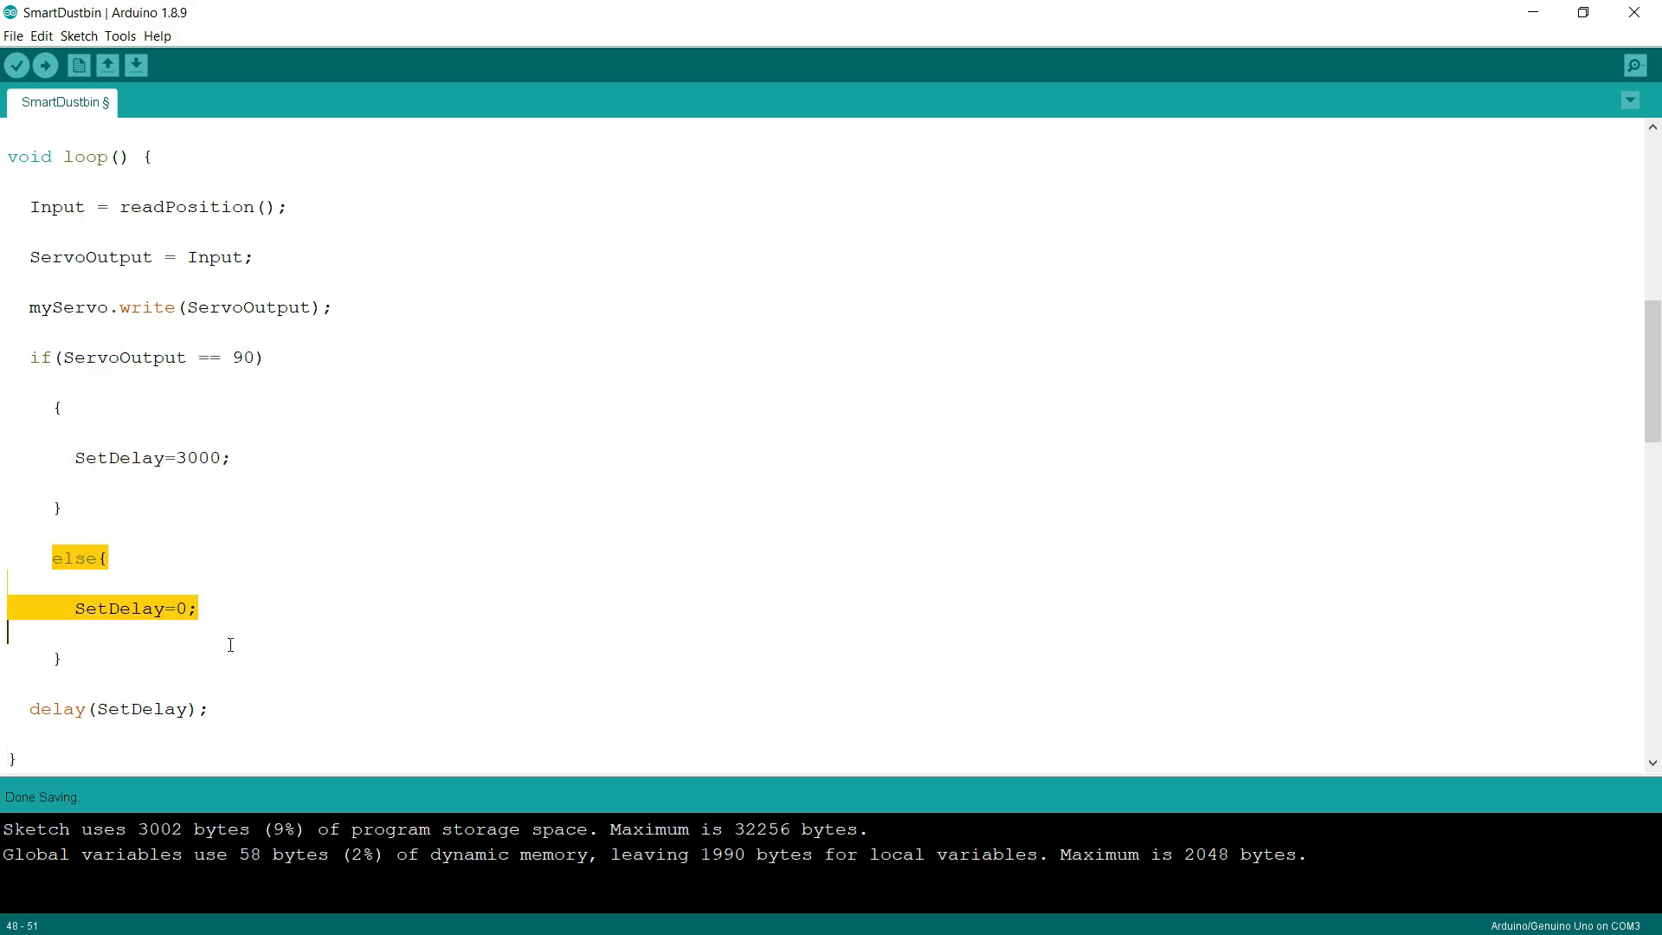
scroll("up", 3)
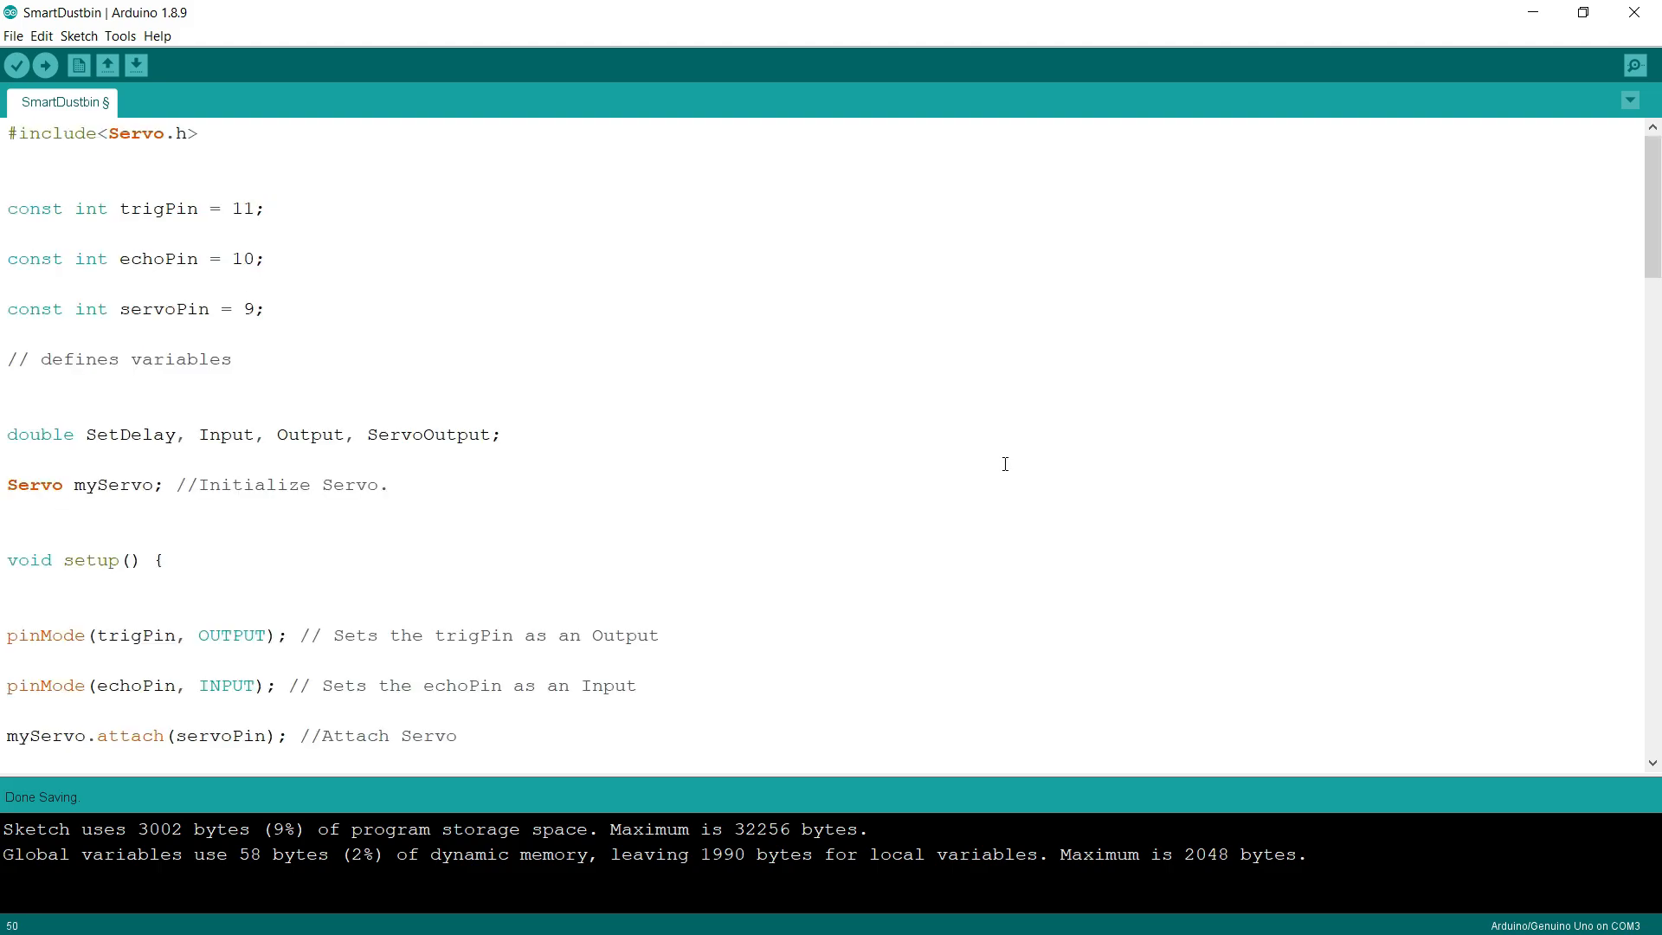